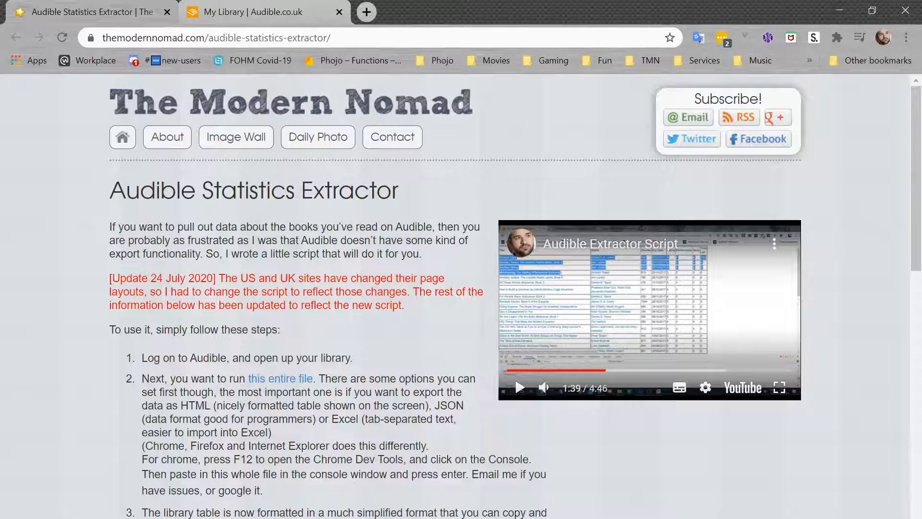
pyautogui.moveTo(401, 368)
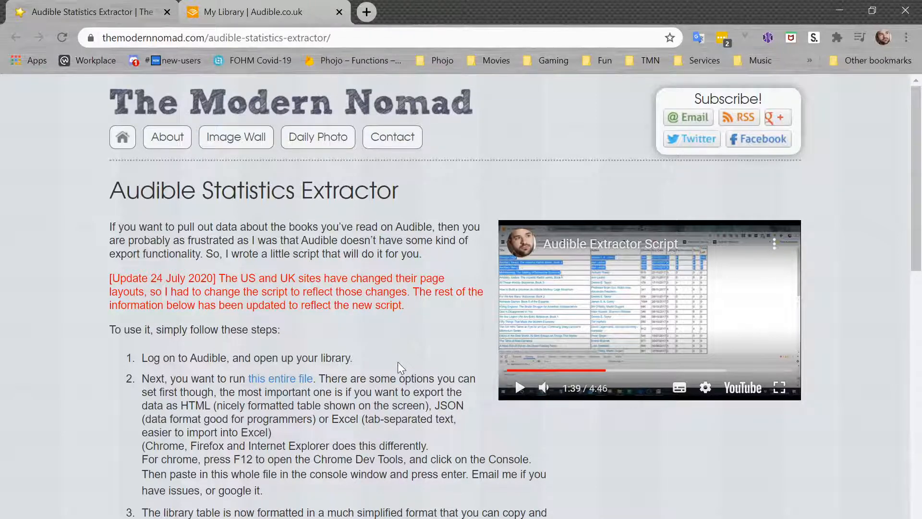
# - Open the extractor script file from the instructions article and select its entire code
pyautogui.scroll(-3)
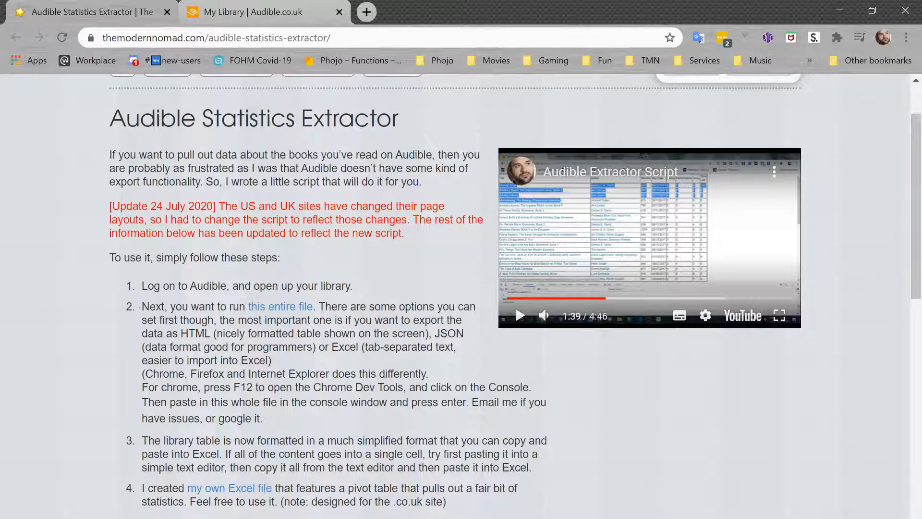
pyautogui.click(260, 12)
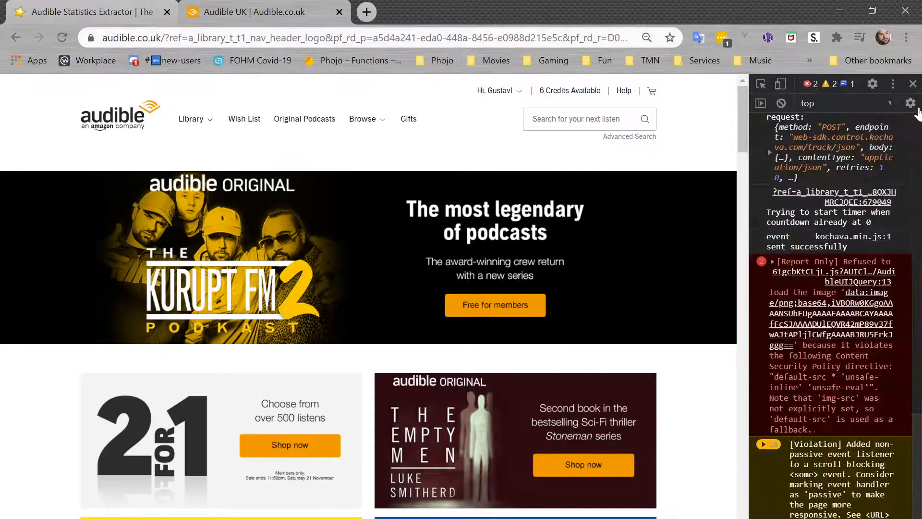
pyautogui.click(86, 12)
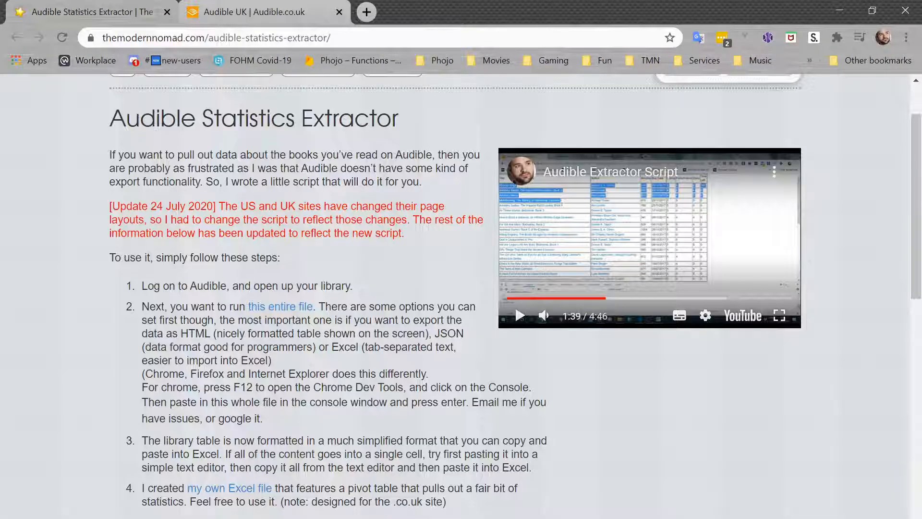
pyautogui.moveTo(271, 307)
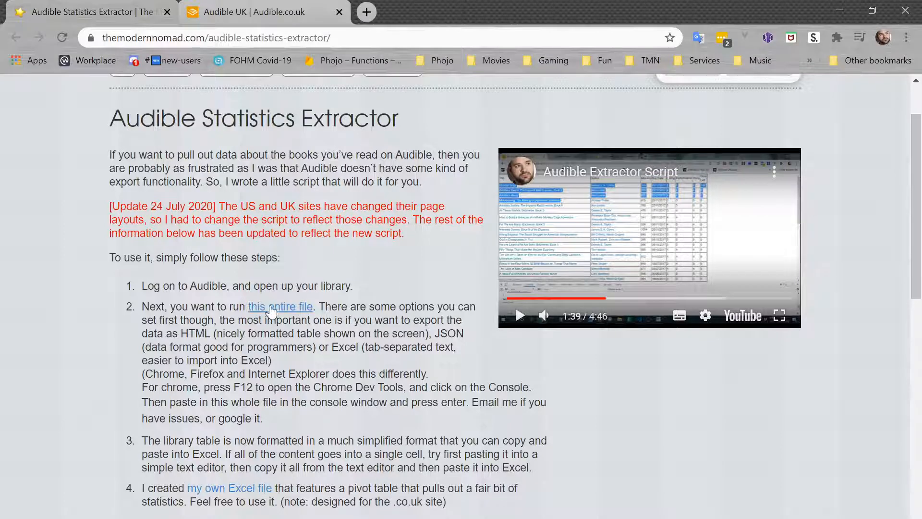
pyautogui.click(281, 306)
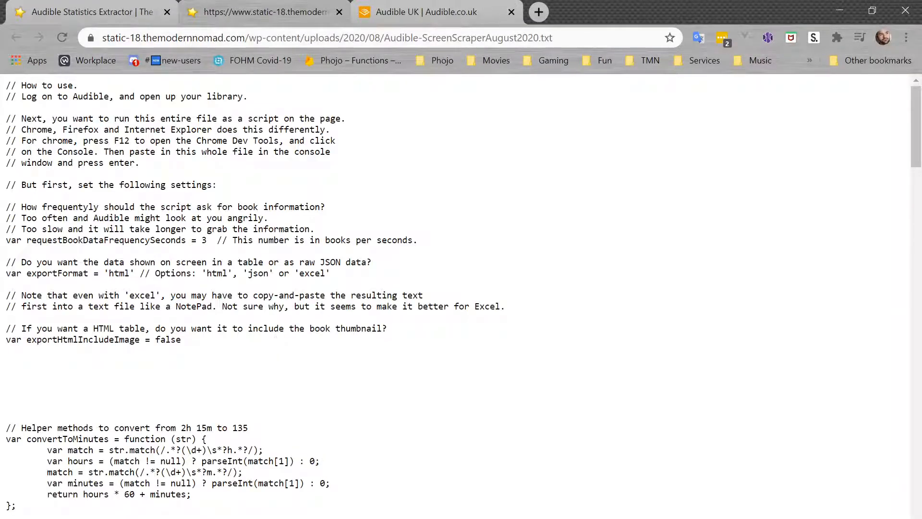
pyautogui.press('ctrl+a')
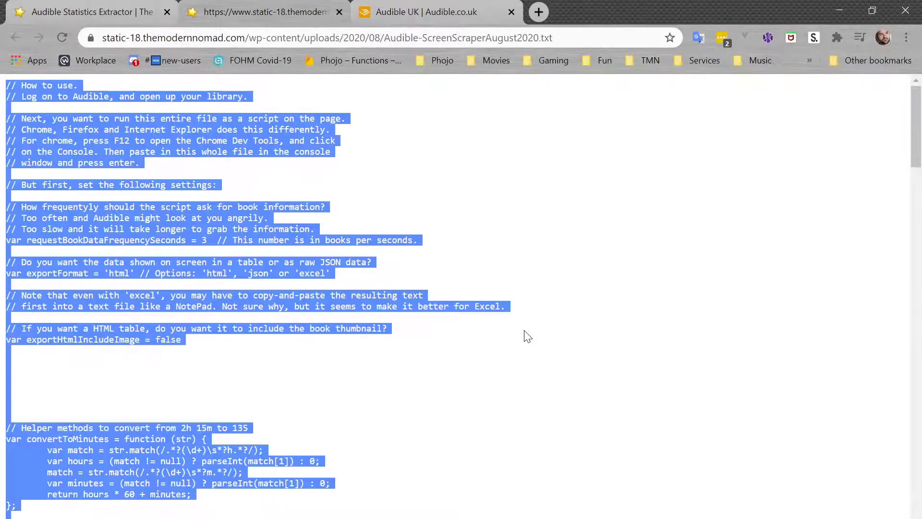
pyautogui.moveTo(464, 257)
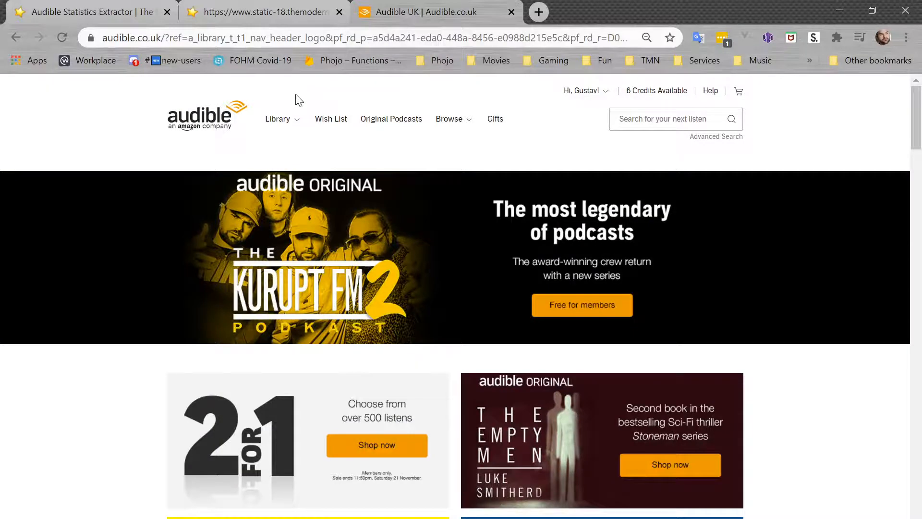
# - Open the Library from the top navigation and scroll through the owned titles list
pyautogui.click(278, 119)
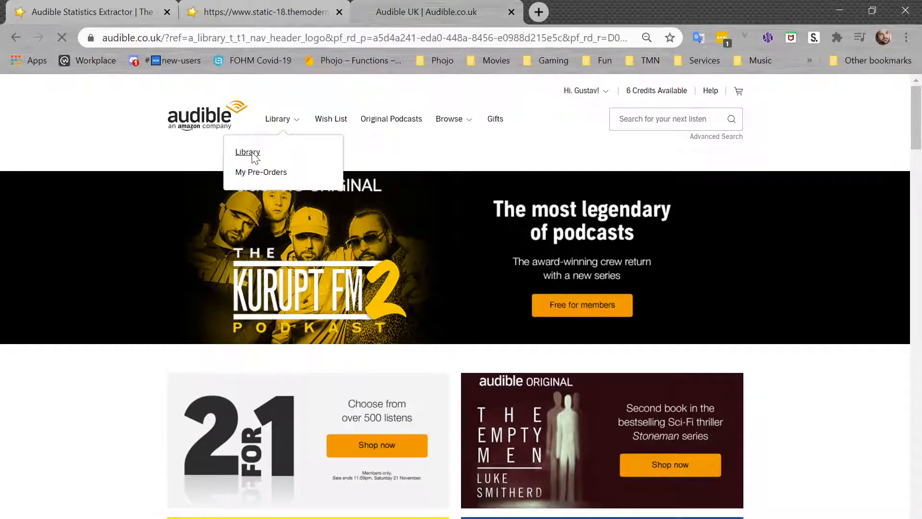
pyautogui.click(247, 152)
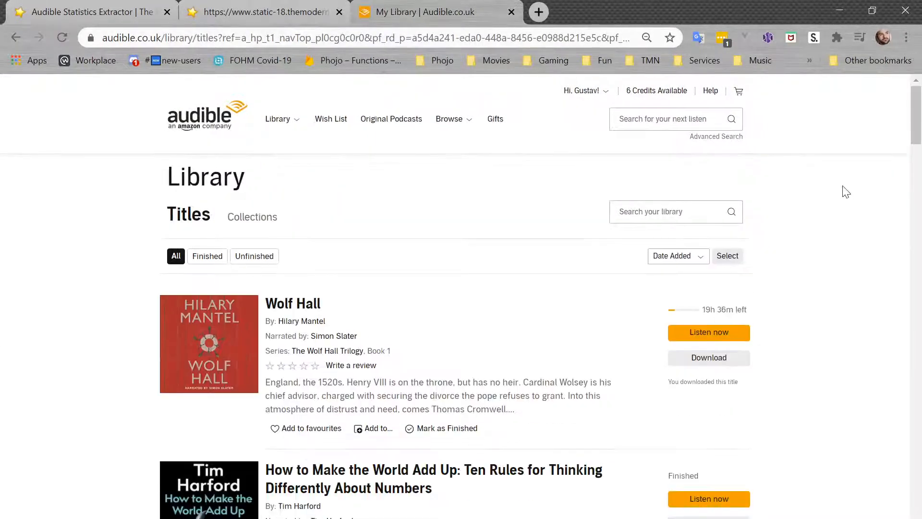
pyautogui.scroll(-3)
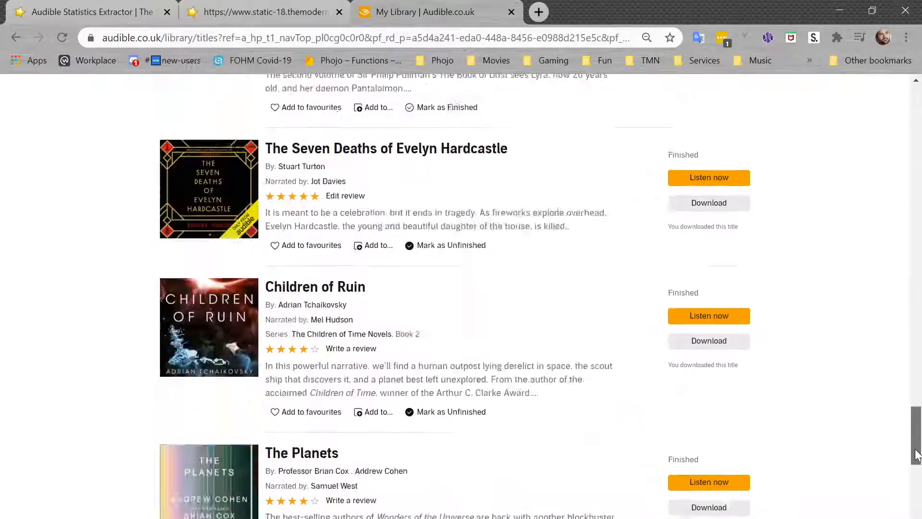
pyautogui.scroll(-3)
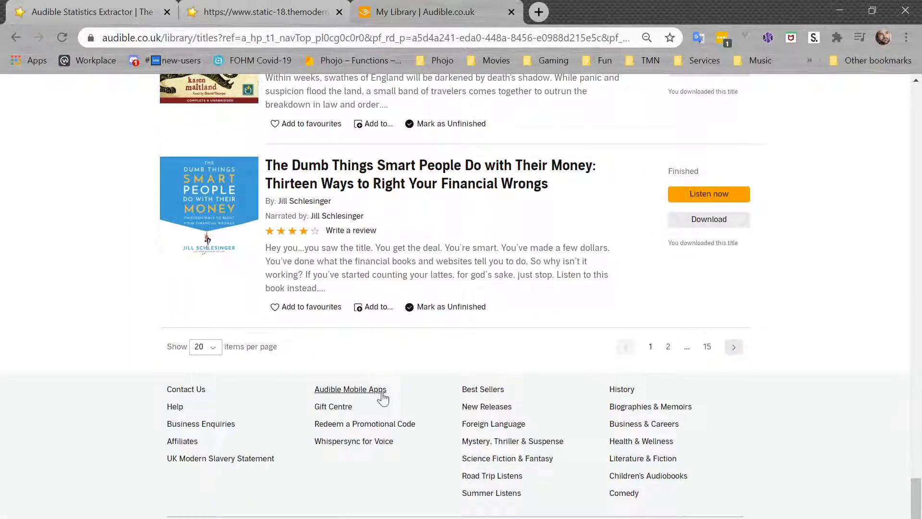
pyautogui.click(205, 347)
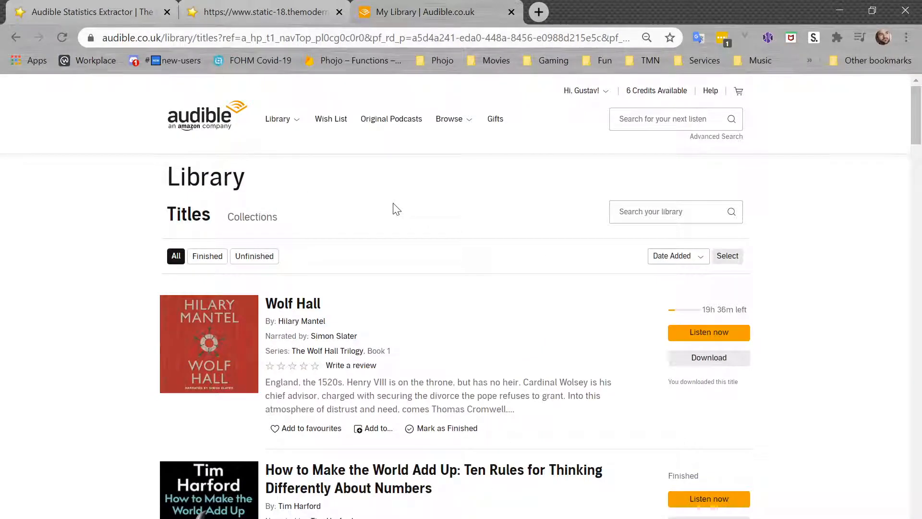
# - Inspect the library page, switch DevTools to the Console and clear its existing messages
pyautogui.rightClick(396, 208)
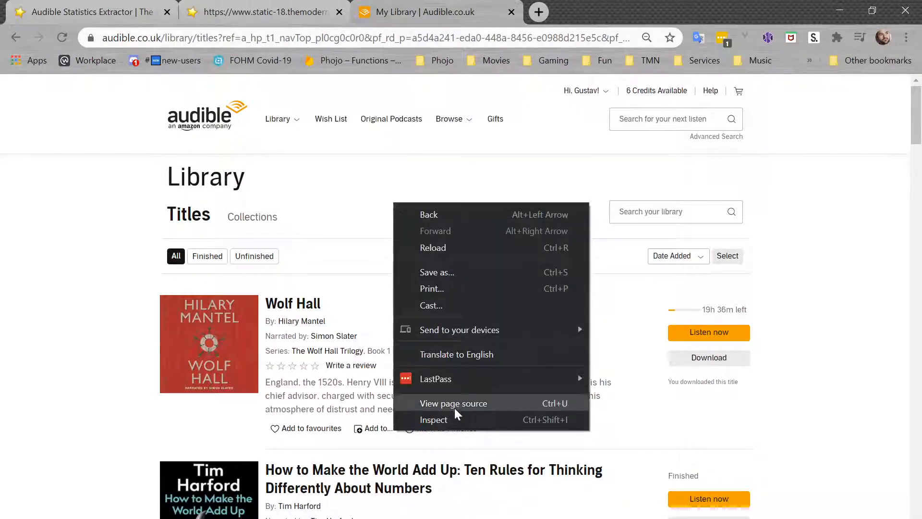
pyautogui.click(433, 418)
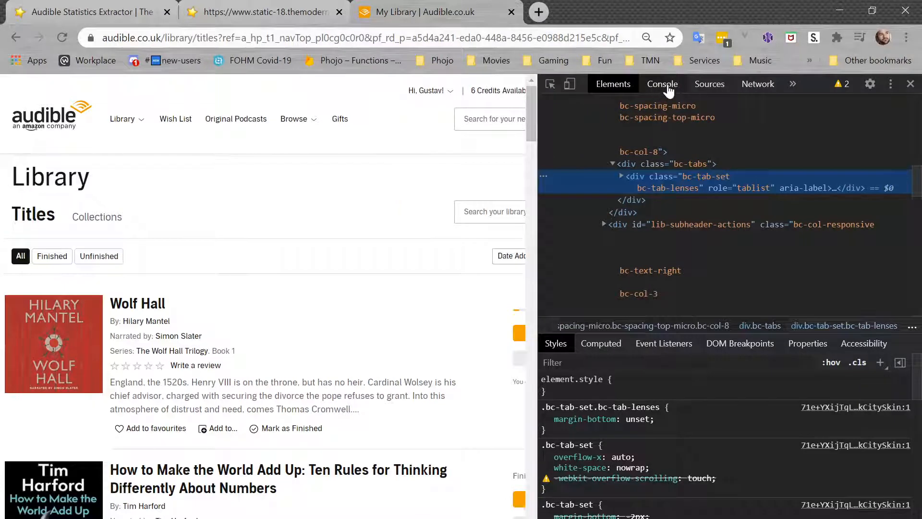
pyautogui.click(663, 84)
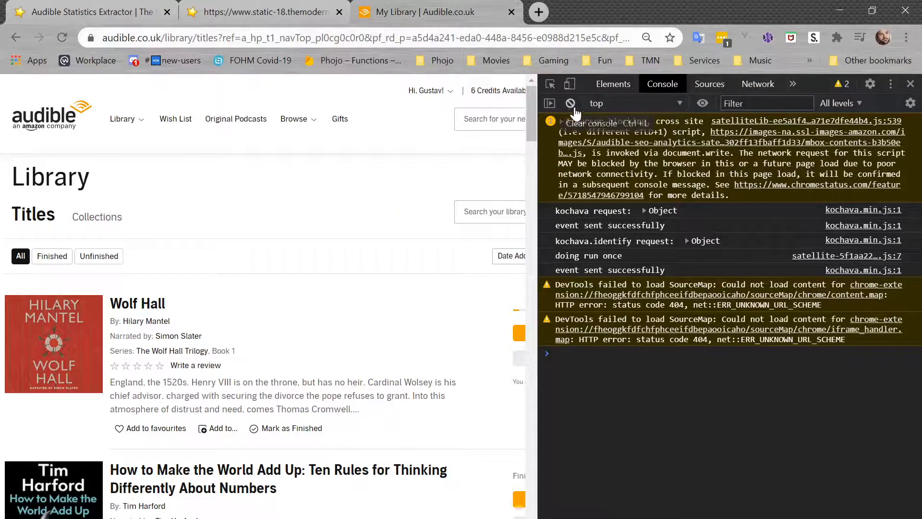
pyautogui.click(570, 104)
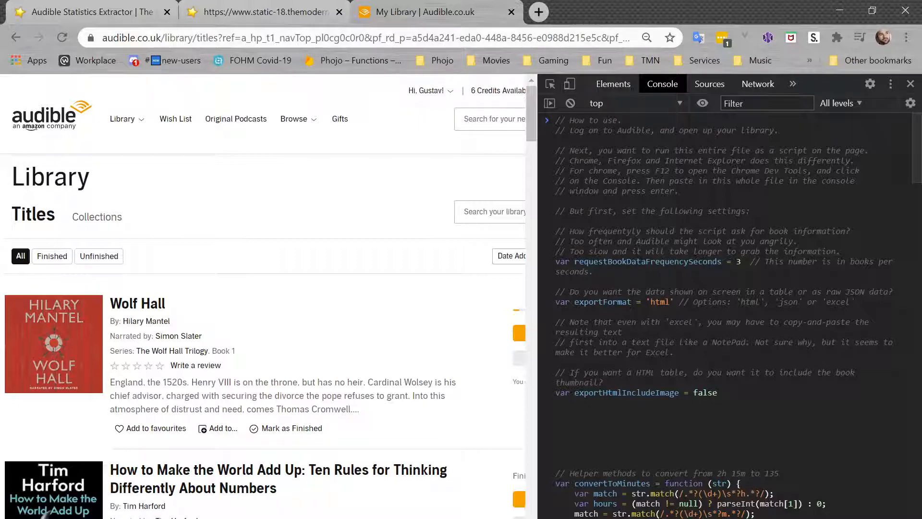
pyautogui.moveTo(916, 167)
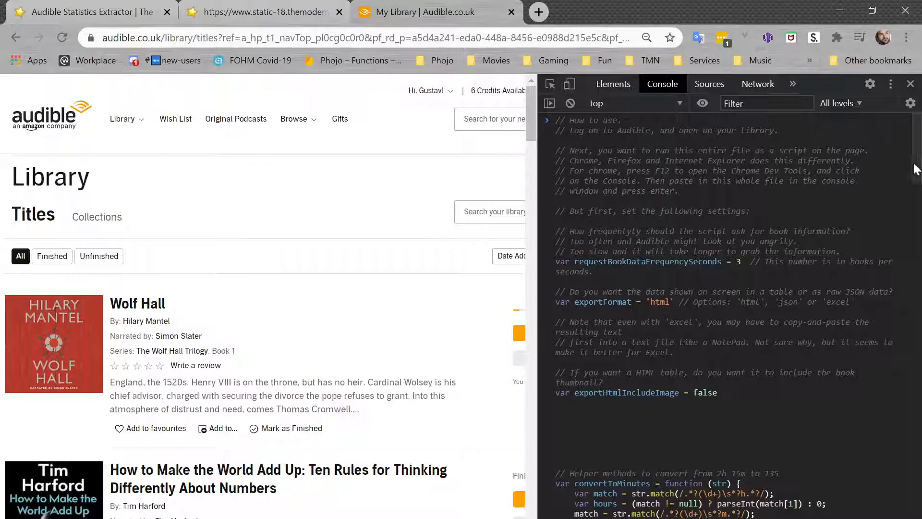
# - Run the pasted script and watch the library statistics table fill in
pyautogui.scroll(-3)
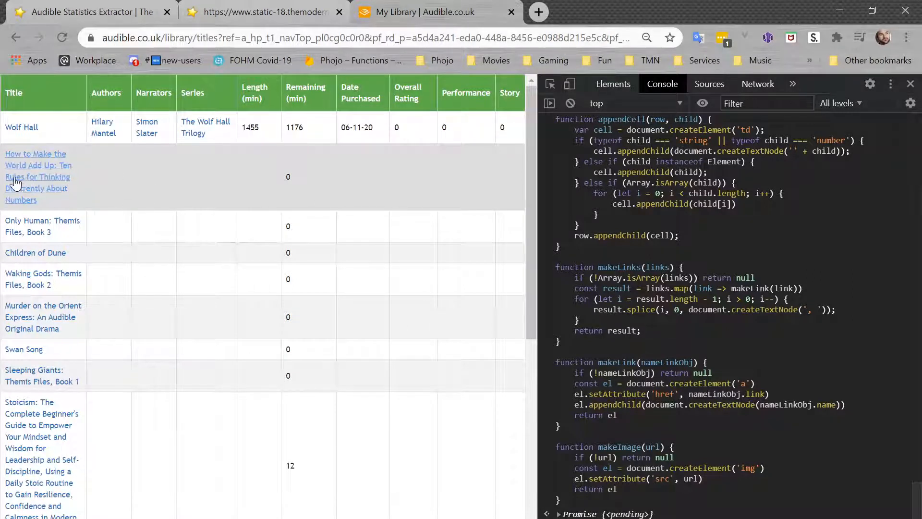
pyautogui.moveTo(483, 279)
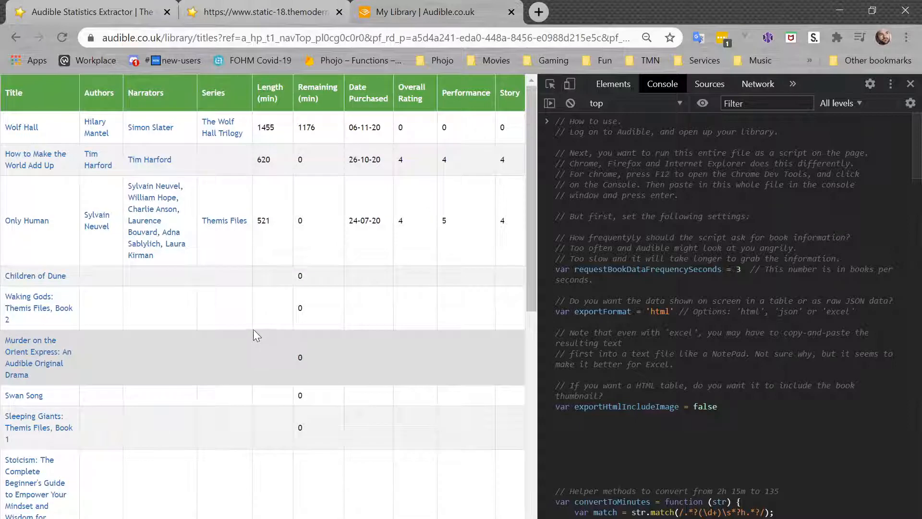
pyautogui.moveTo(317, 257)
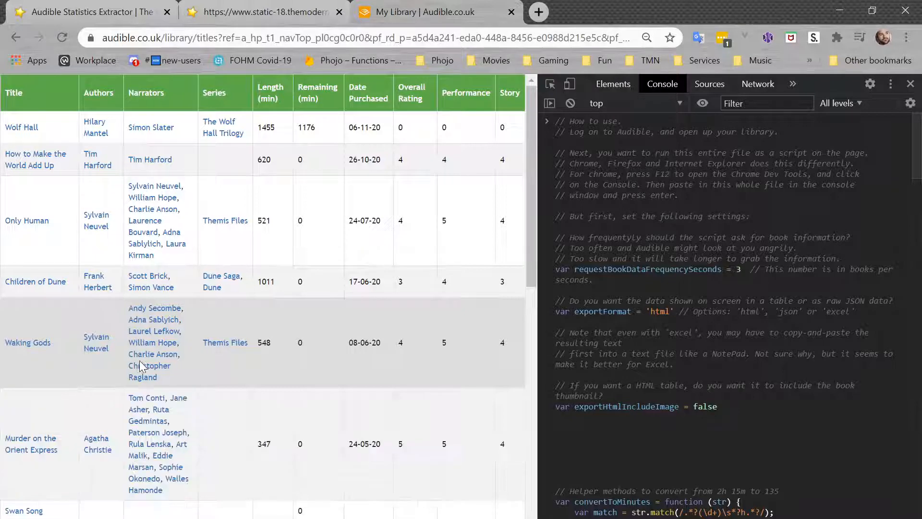
# - Scroll through the populated statistics table and dismiss the script's done notice
pyautogui.scroll(-3)
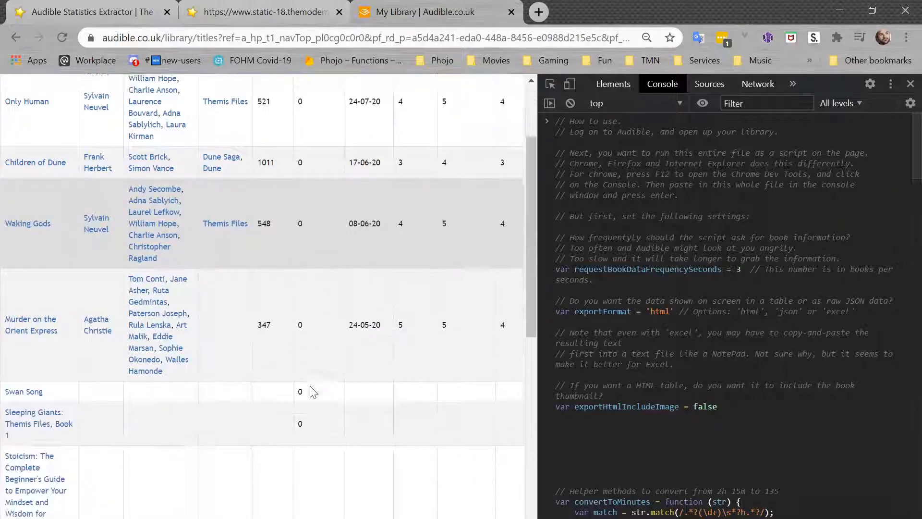
pyautogui.scroll(-3)
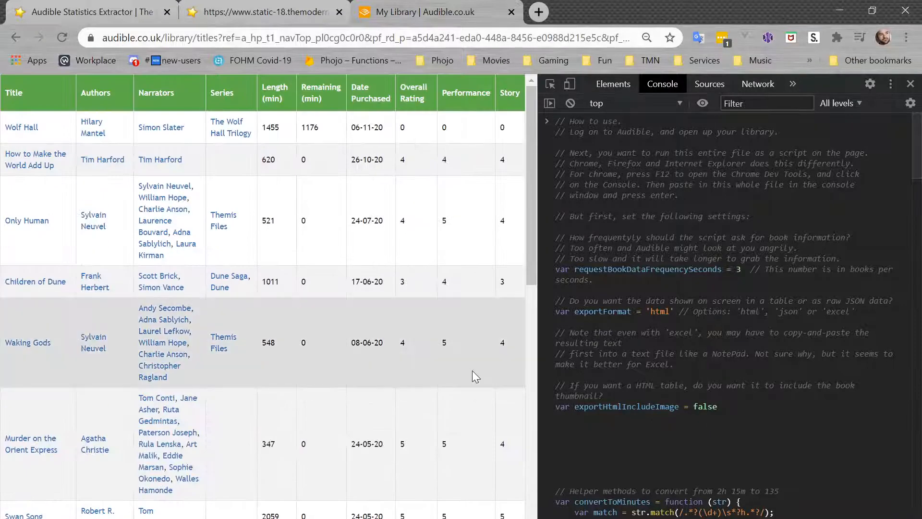
pyautogui.moveTo(744, 281)
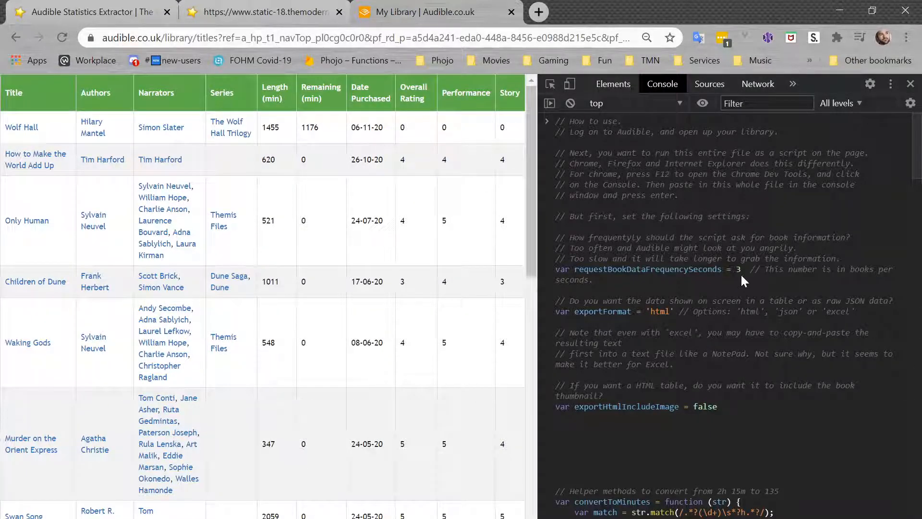
pyautogui.moveTo(727, 315)
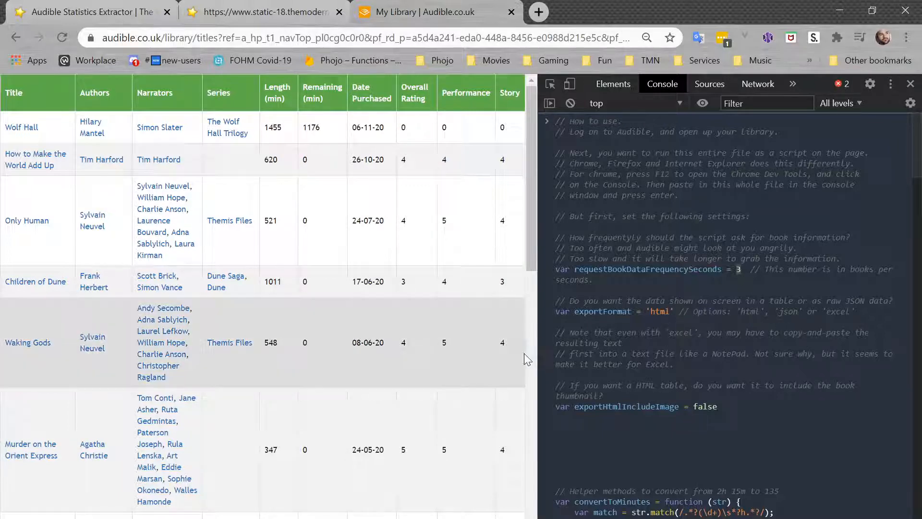
pyautogui.scroll(-3)
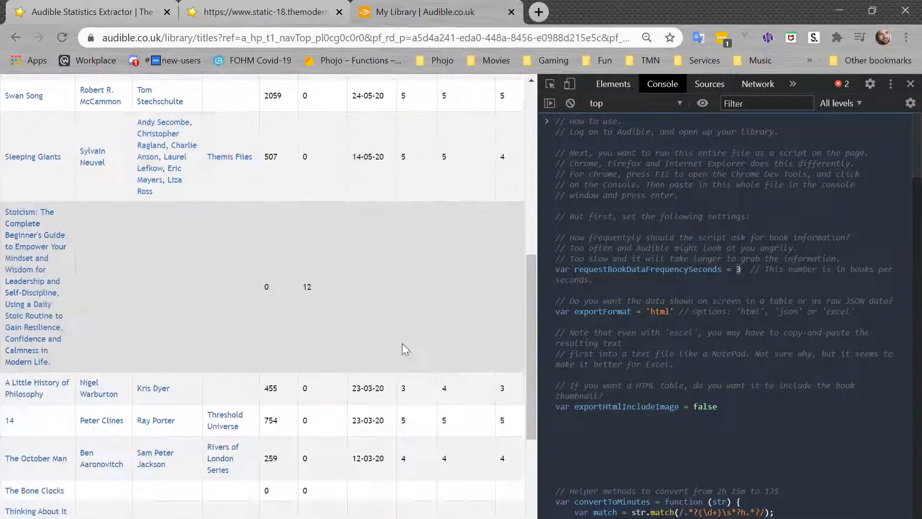
pyautogui.moveTo(754, 379)
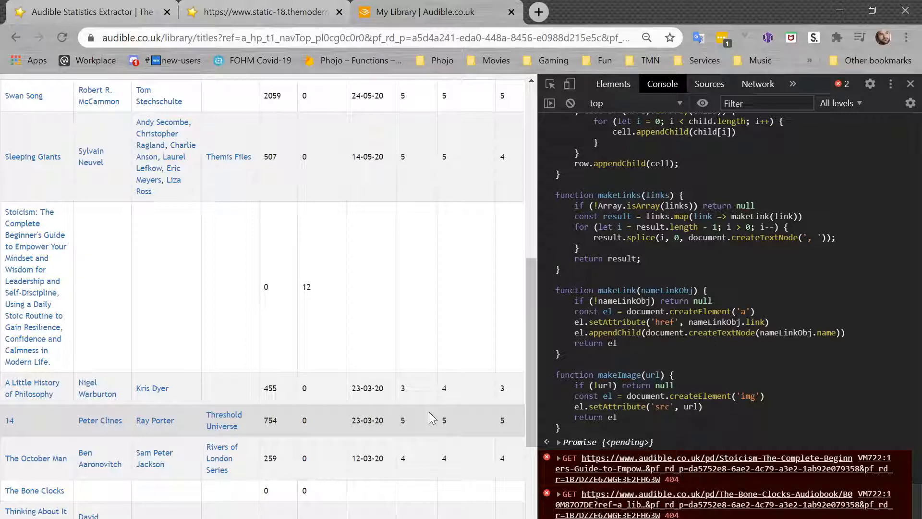
pyautogui.scroll(-3)
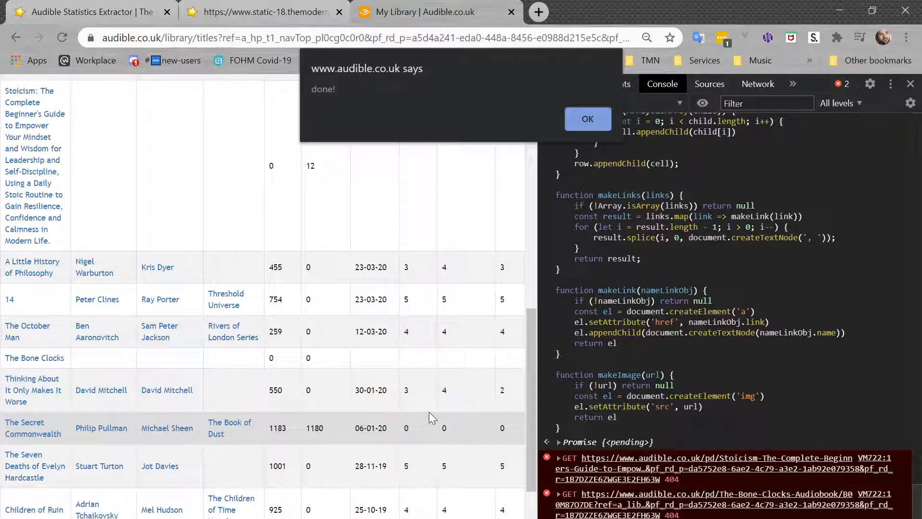
pyautogui.moveTo(587, 119)
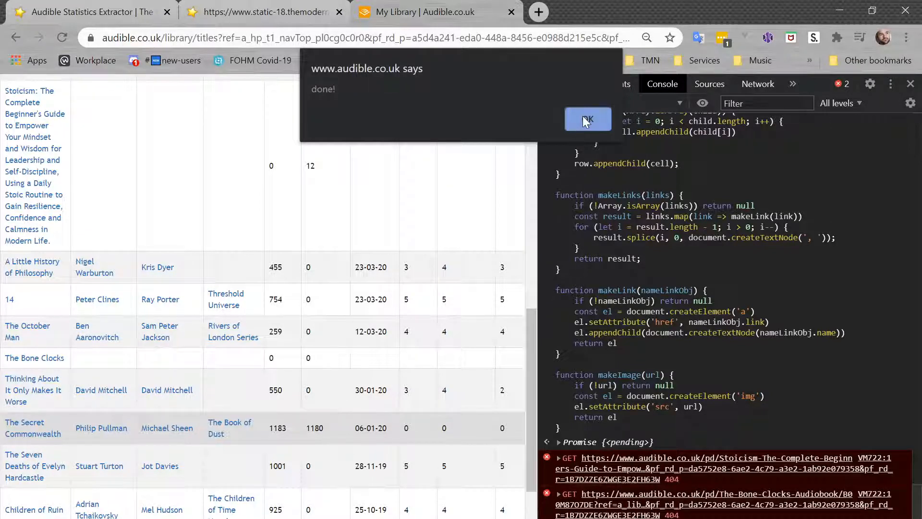
pyautogui.click(588, 119)
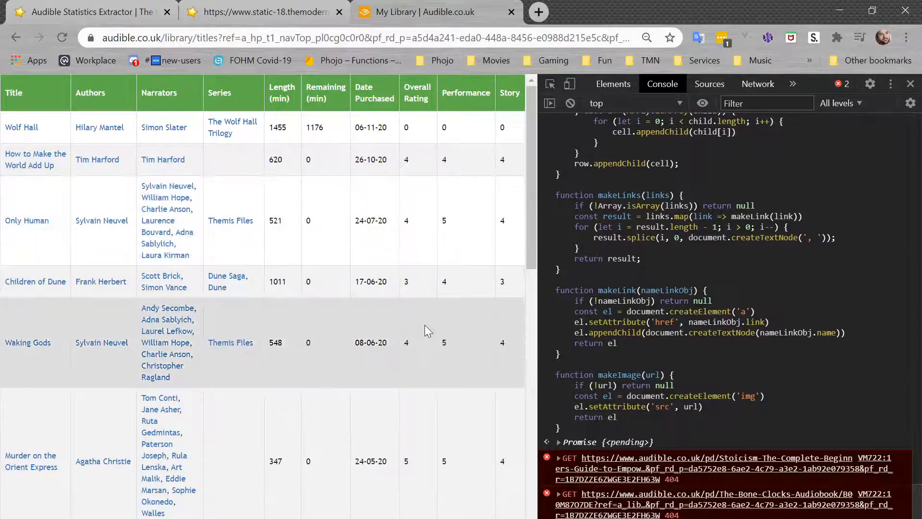
pyautogui.moveTo(459, 334)
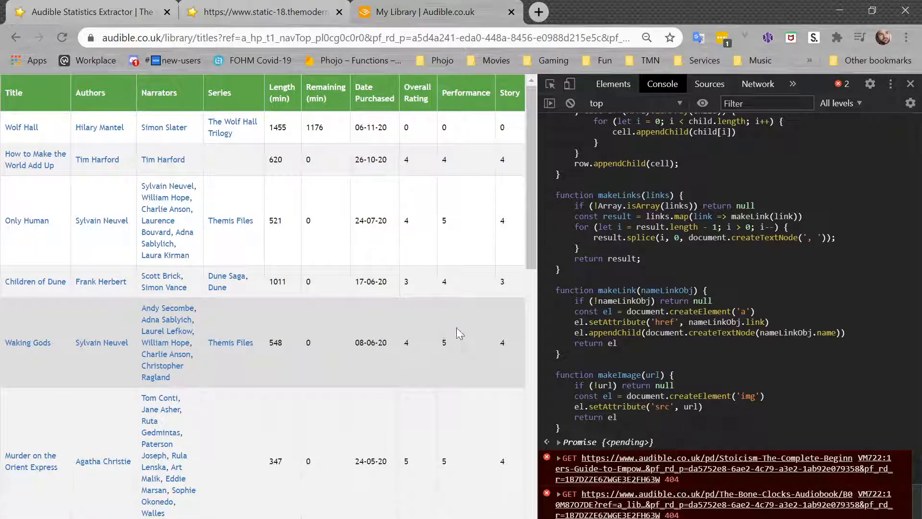
pyautogui.moveTo(149, 114)
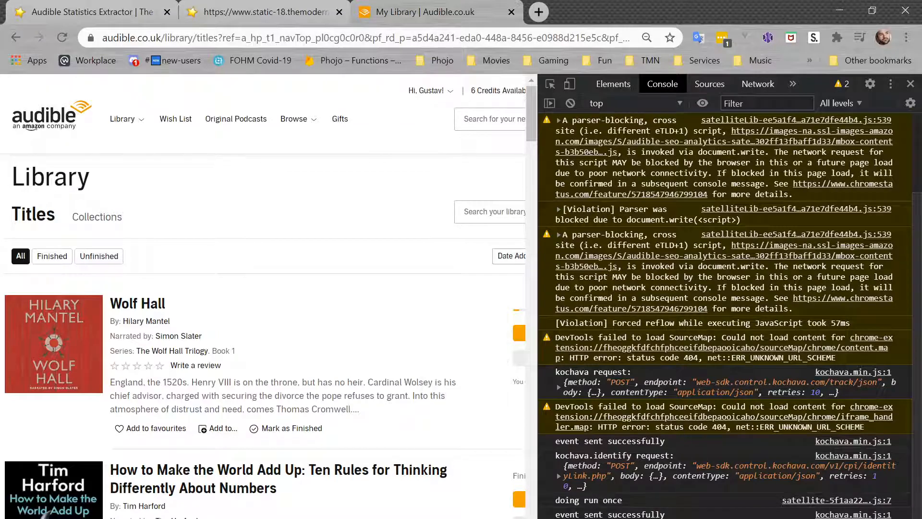
# - Paste the script into the console again and select its 'html' export value to replace with 'excel'
pyautogui.click(571, 104)
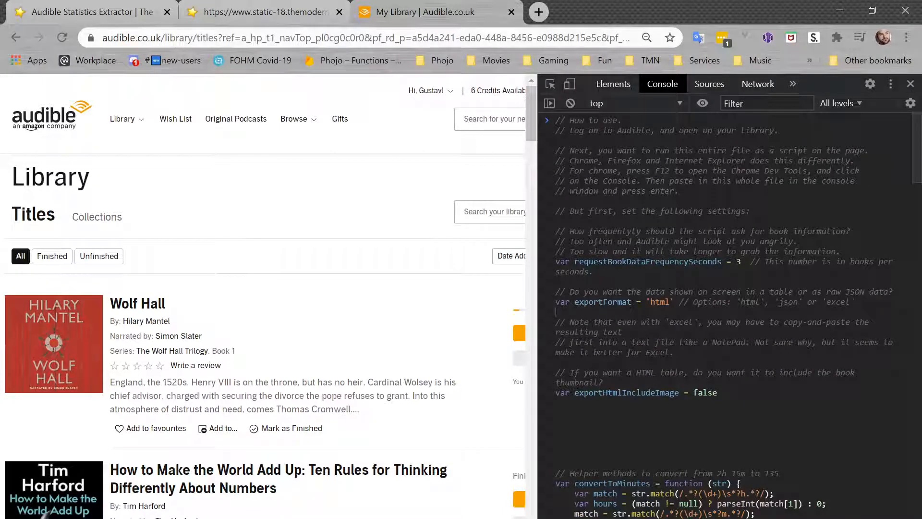
pyautogui.doubleClick(603, 301)
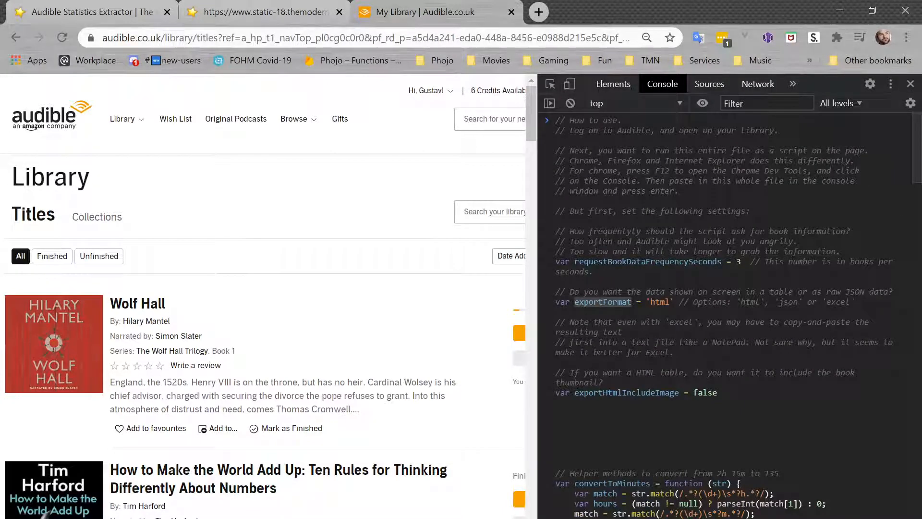
pyautogui.doubleClick(788, 301)
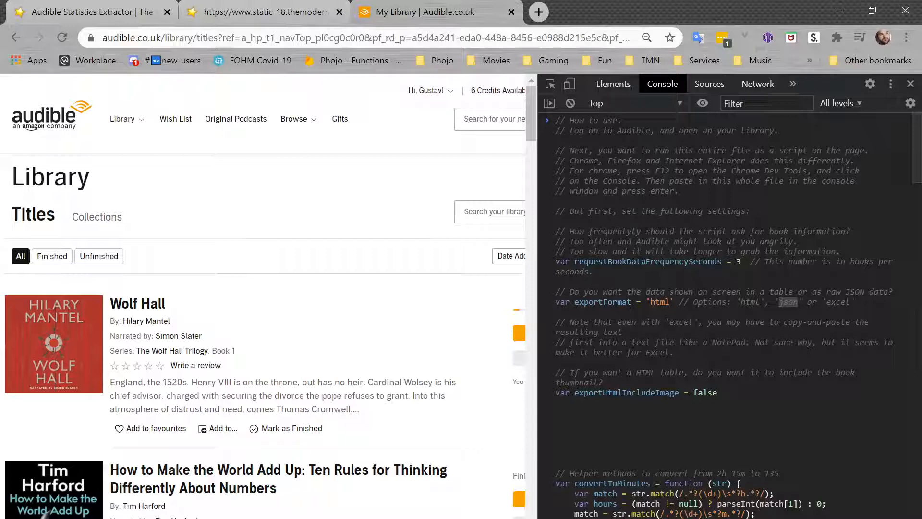
pyautogui.doubleClick(837, 301)
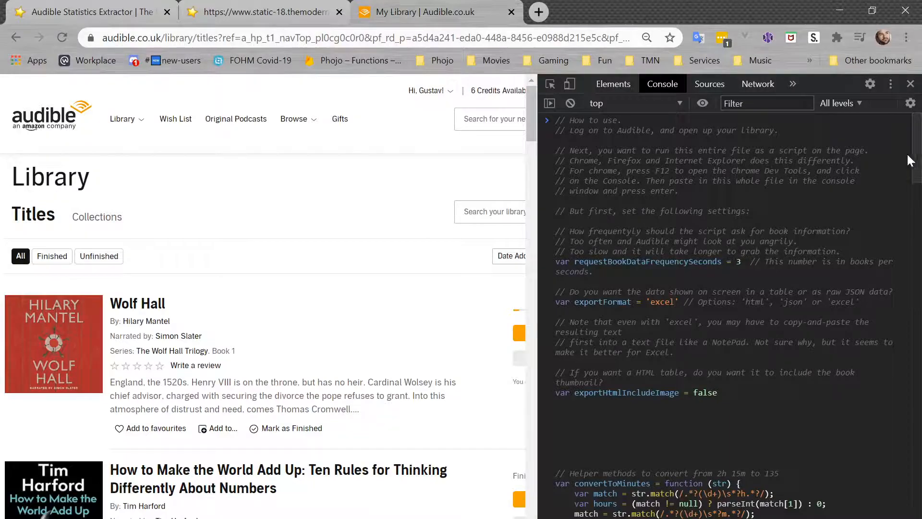
# - Run the script so the library appears as tab-separated plain text and copy all of it
pyautogui.scroll(-3)
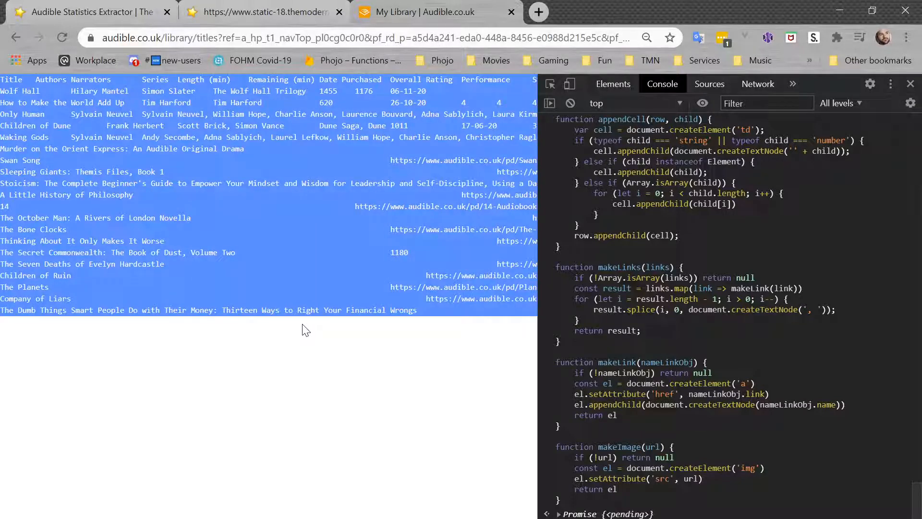
pyautogui.moveTo(459, 482)
pyautogui.write('exc')
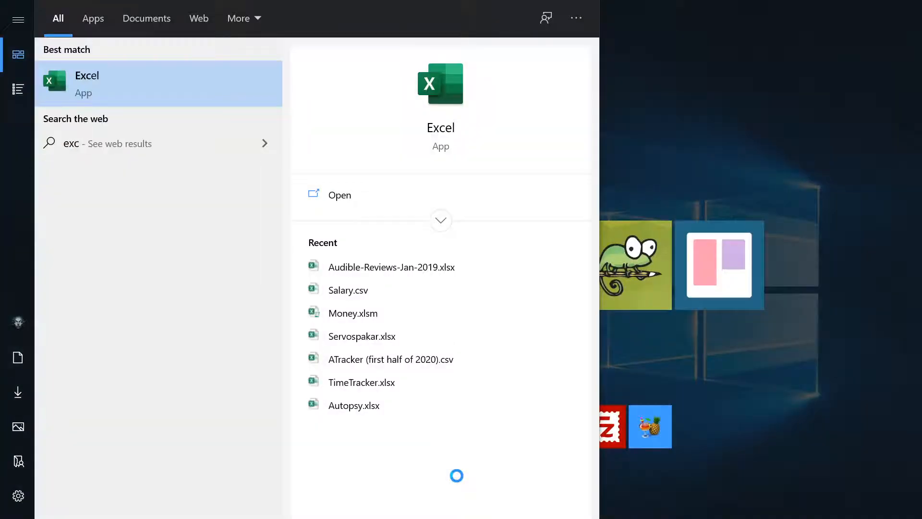
# - Launch Excel with a blank workbook and bring up the Paste Special dialog
pyautogui.click(87, 83)
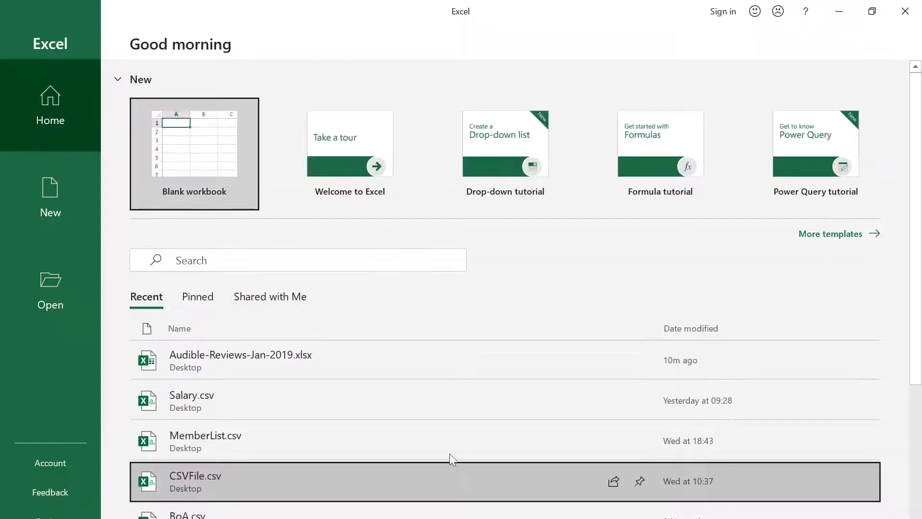
pyautogui.click(194, 155)
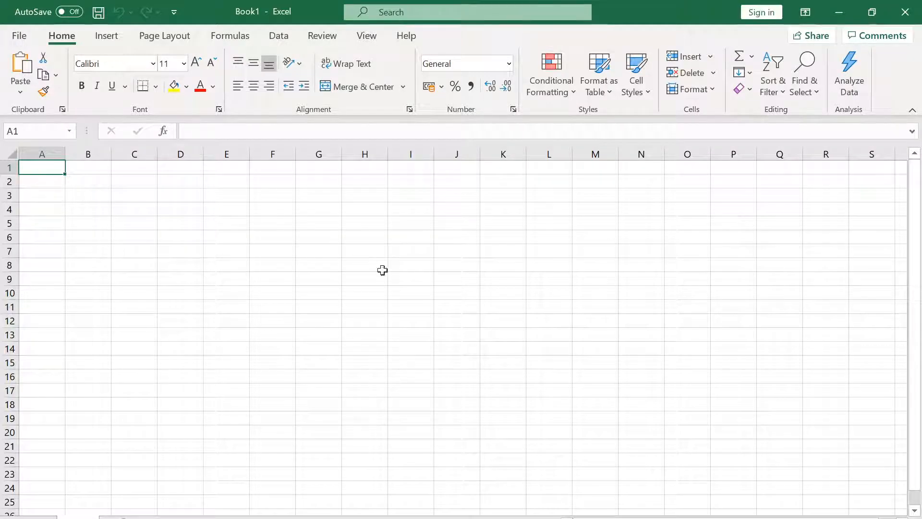
pyautogui.press('Ctrl+v')
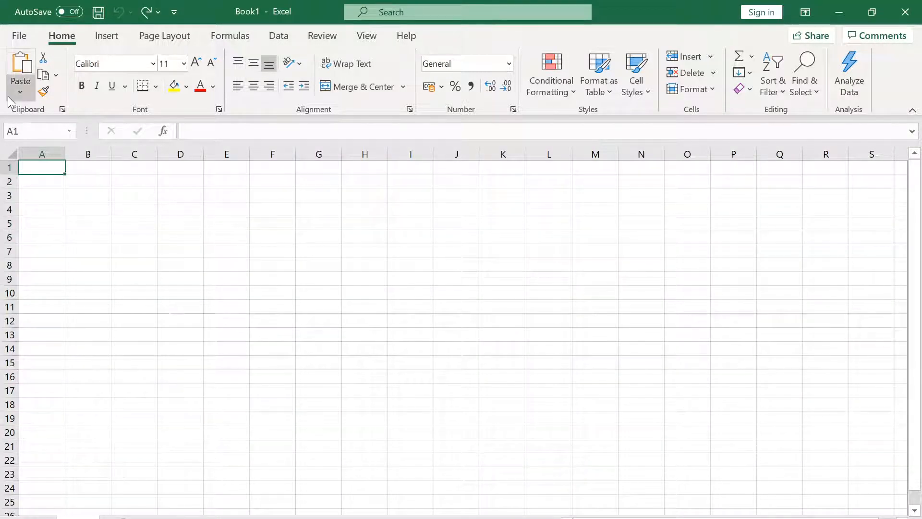
pyautogui.click(21, 93)
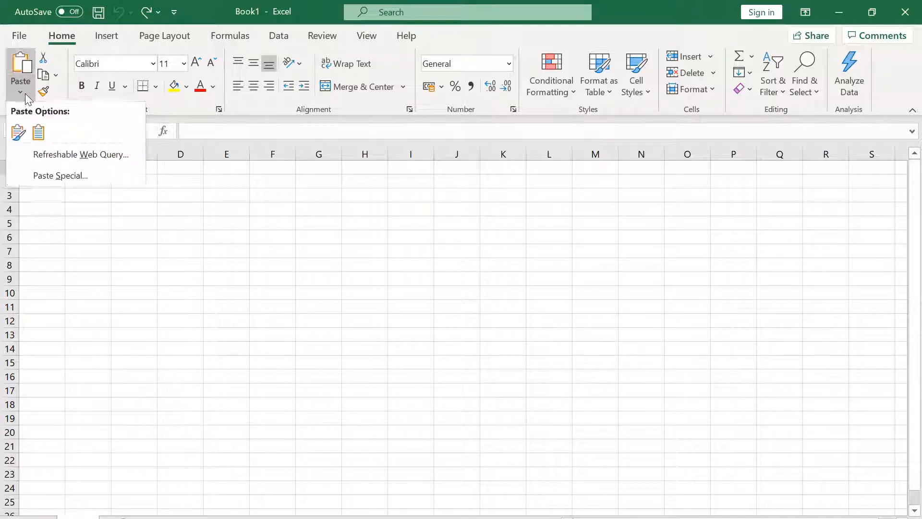
pyautogui.moveTo(60, 177)
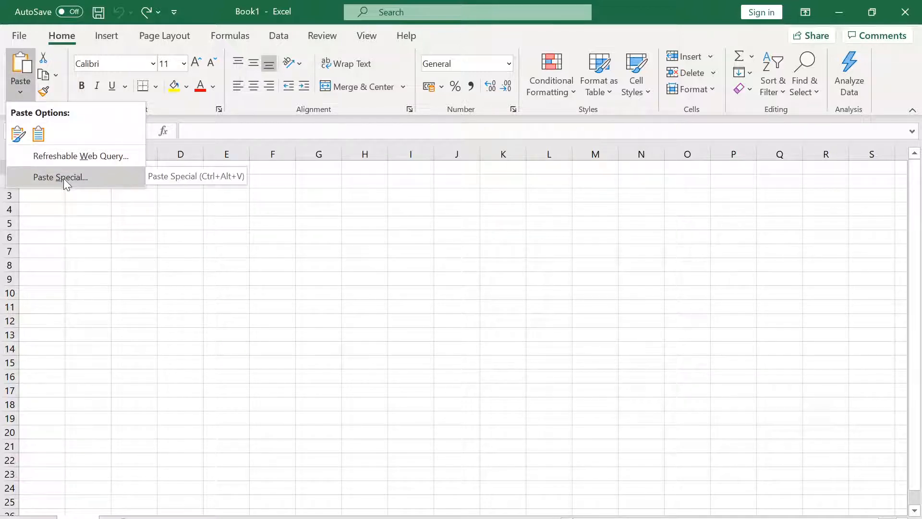
pyautogui.click(61, 177)
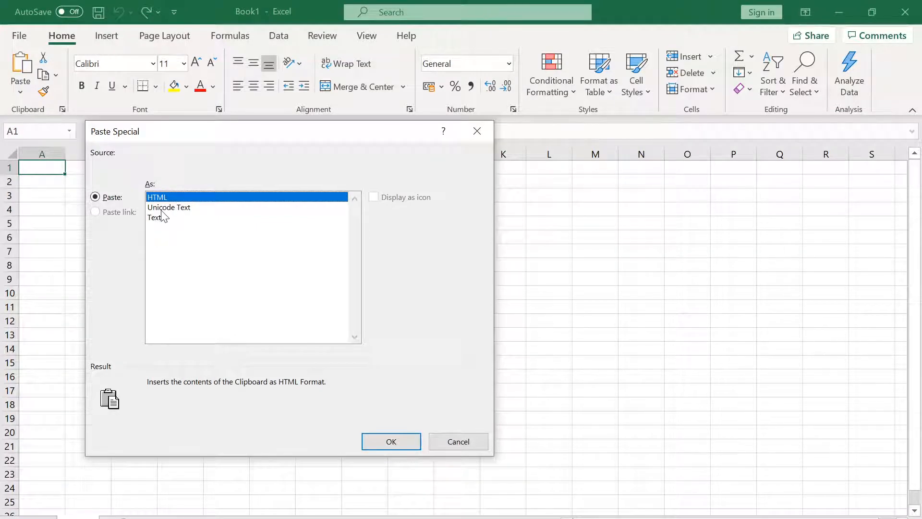
# - Paste the library as Unicode Text so the data fills columns A–K and review the rows
pyautogui.click(169, 207)
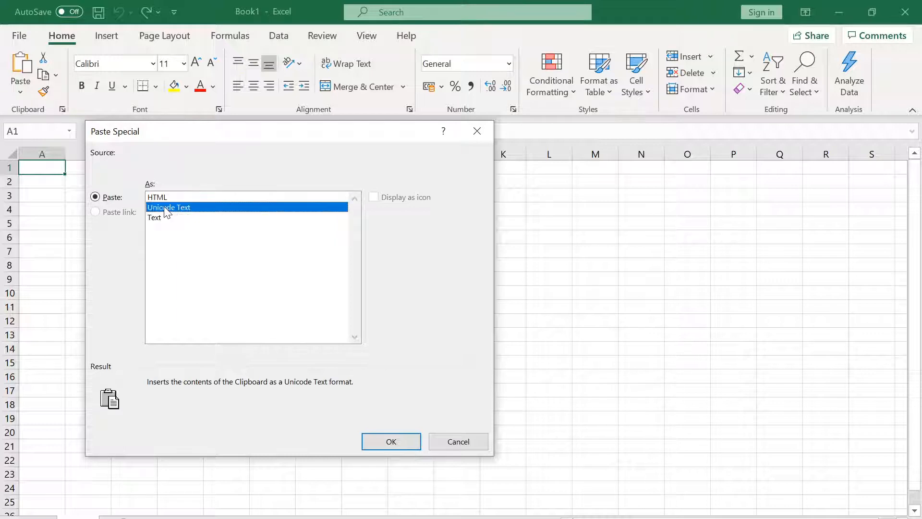
pyautogui.moveTo(413, 283)
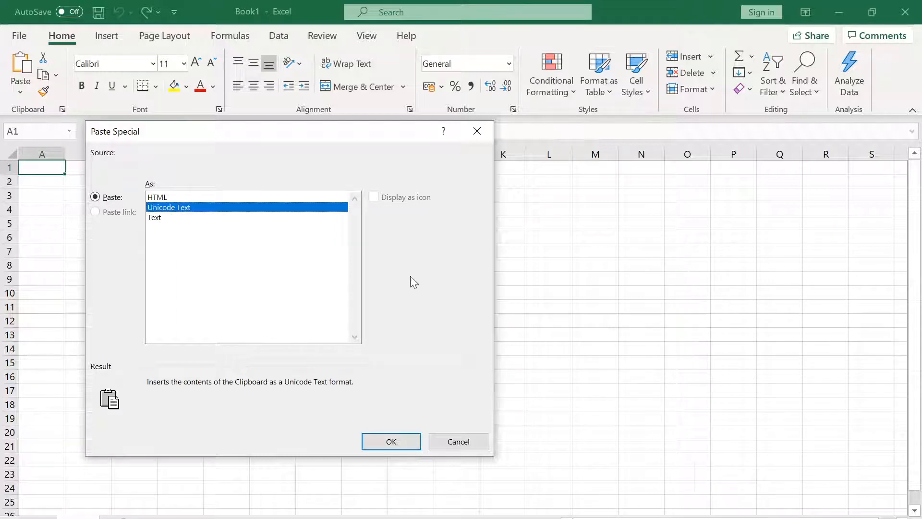
pyautogui.moveTo(402, 419)
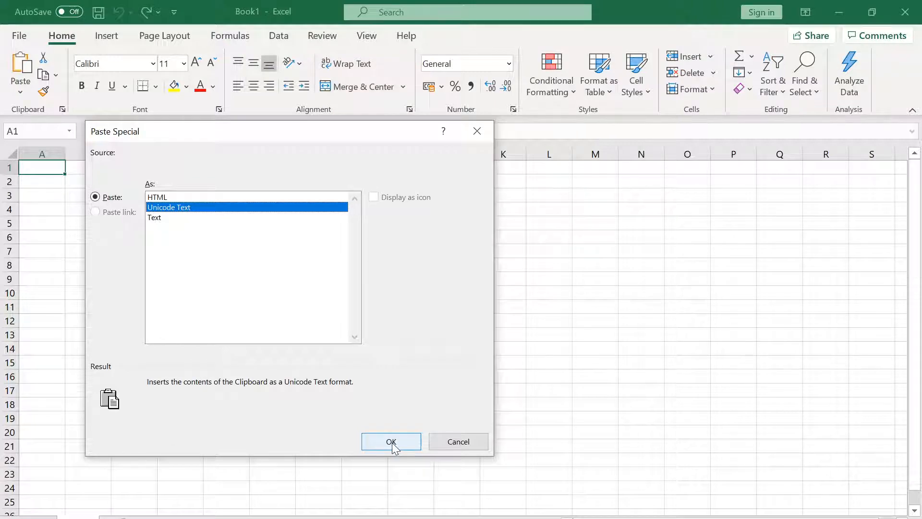
pyautogui.click(391, 441)
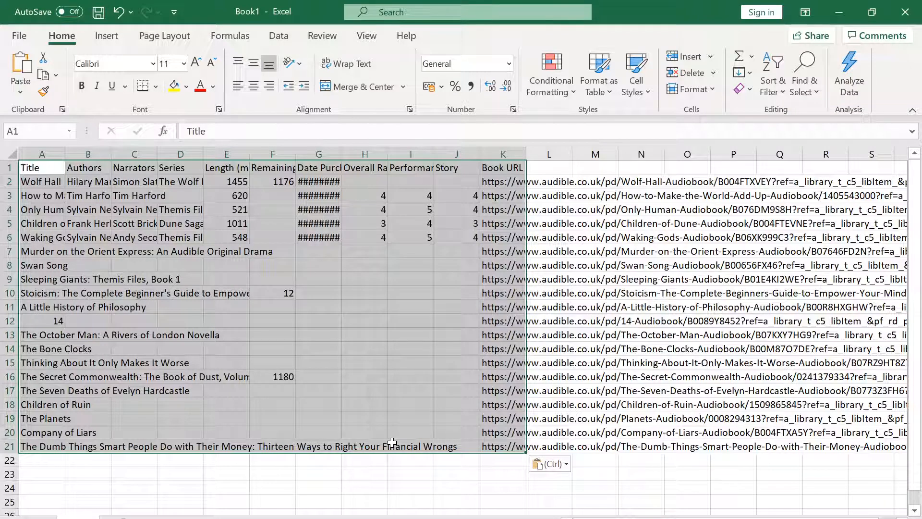
pyautogui.click(365, 389)
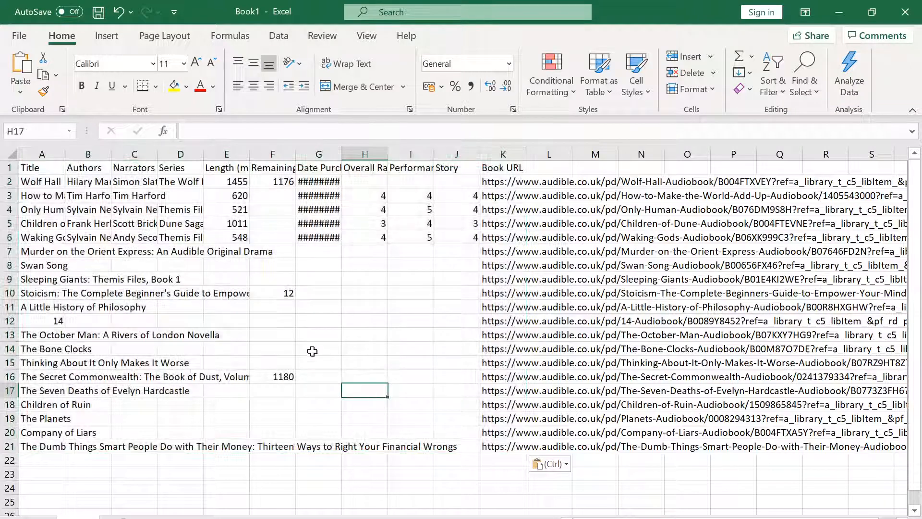
pyautogui.moveTo(272, 265); pyautogui.dragTo(318, 432)
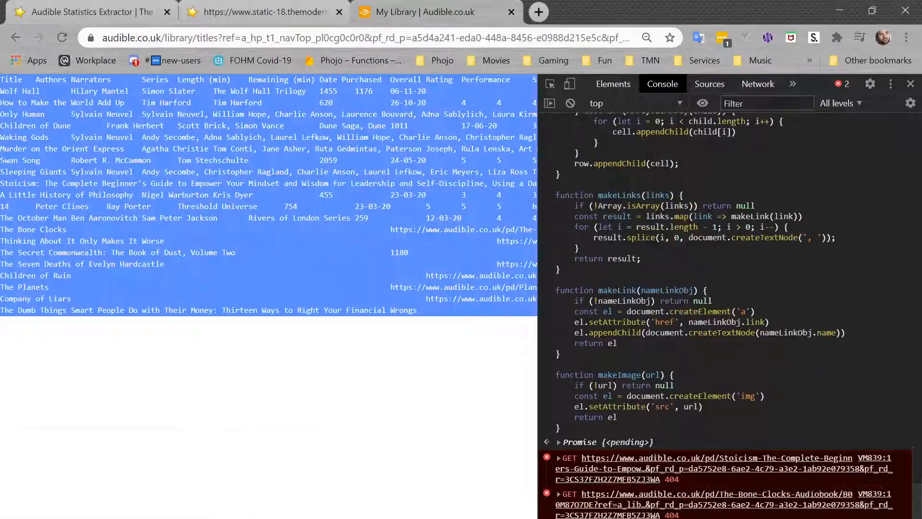
# - Download the author's 'my own Excel file' from the article and save it to the Desktop
pyautogui.click(86, 12)
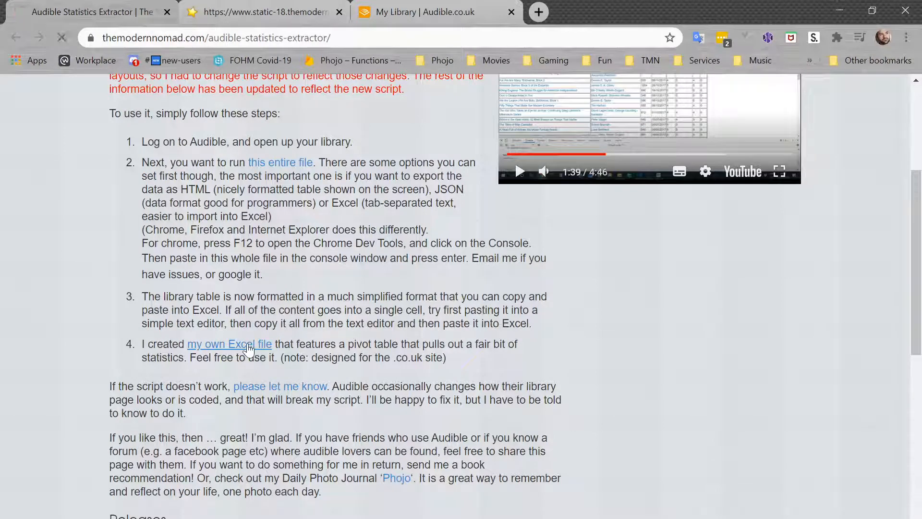
pyautogui.click(228, 344)
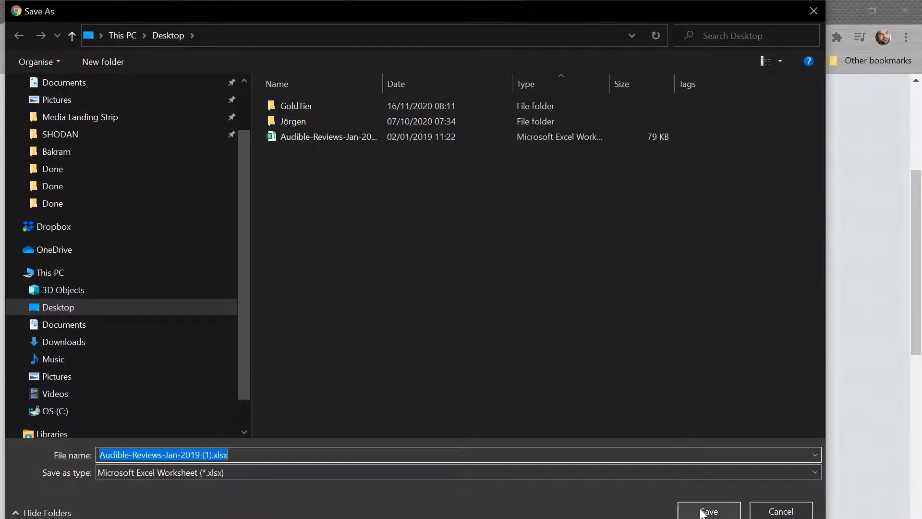
pyautogui.click(709, 511)
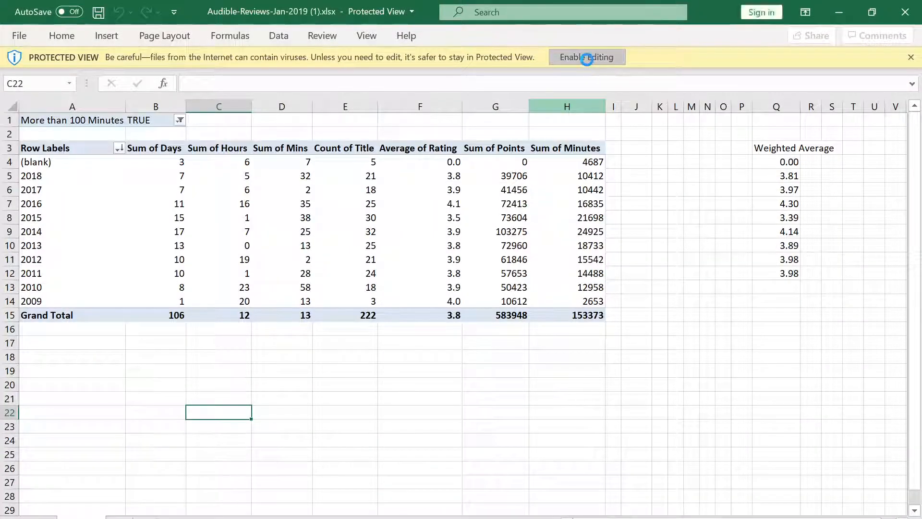
# - Enable editing on the downloaded workbook and browse its title-and-rating data sheet
pyautogui.click(586, 56)
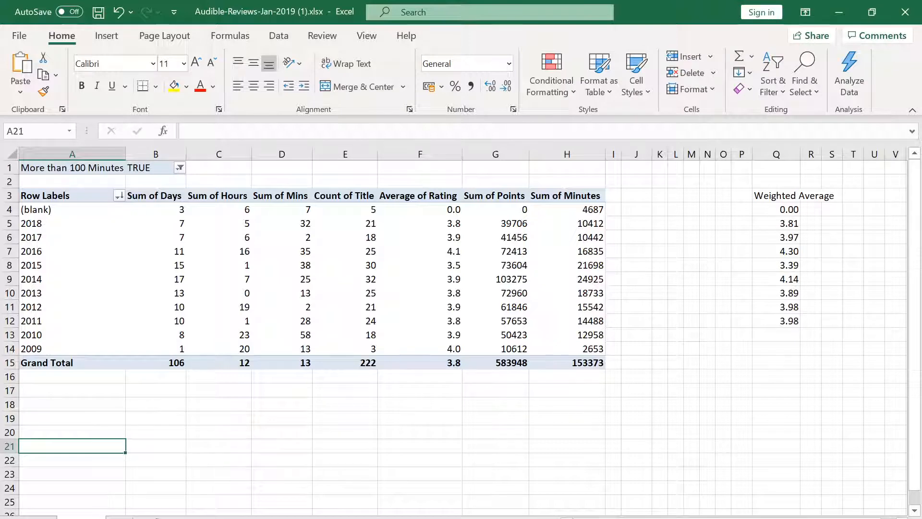
pyautogui.rightClick(155, 251)
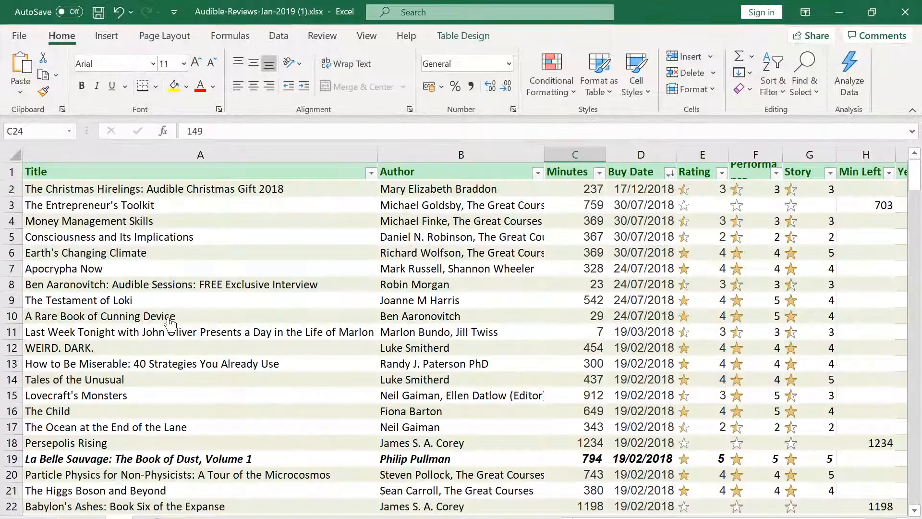
pyautogui.scroll(-3)
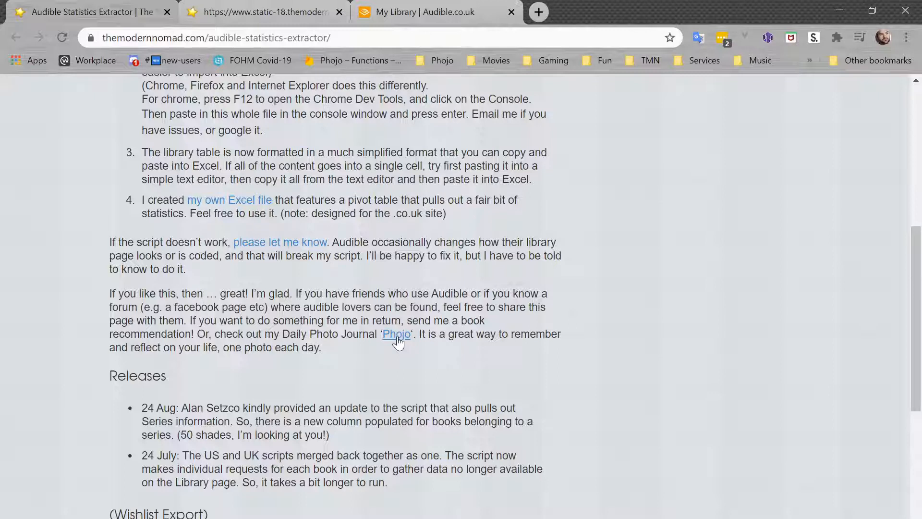
# - Visit the Phojo daily photo journal link, then return to the extractor article
pyautogui.click(396, 334)
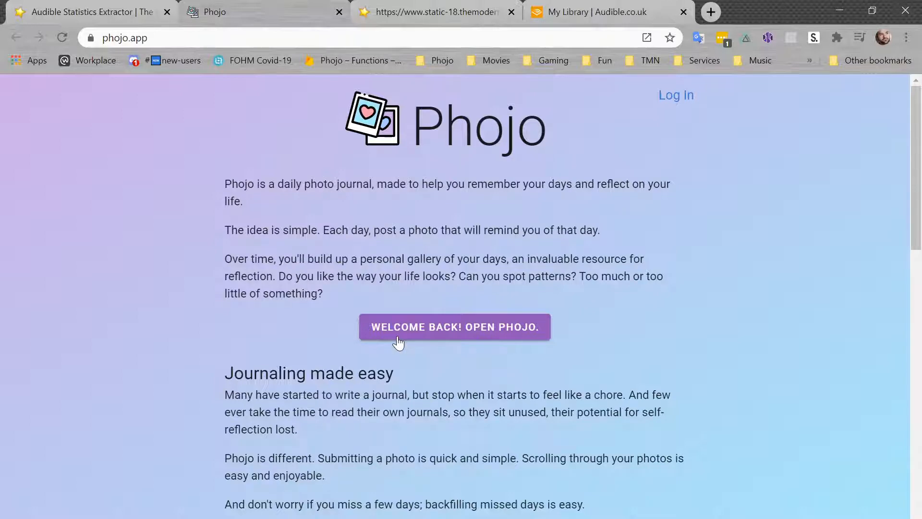
pyautogui.moveTo(146, 6)
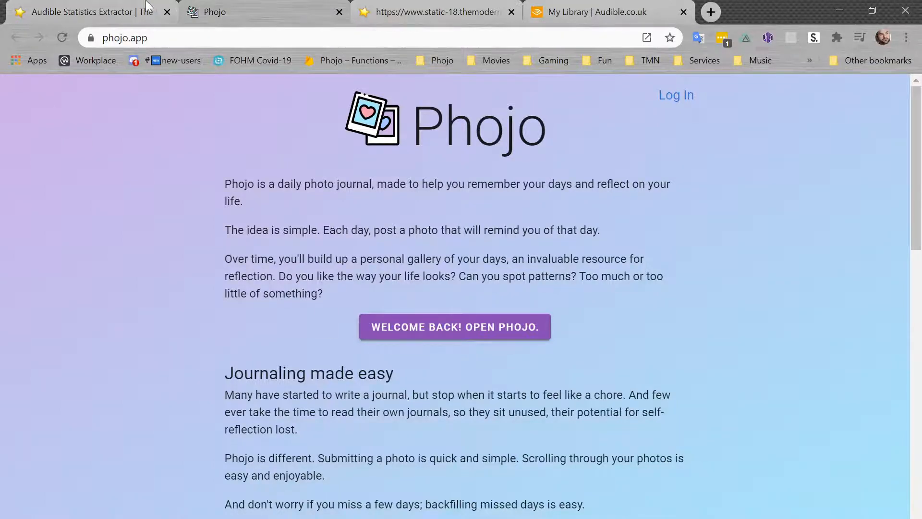
pyautogui.click(91, 11)
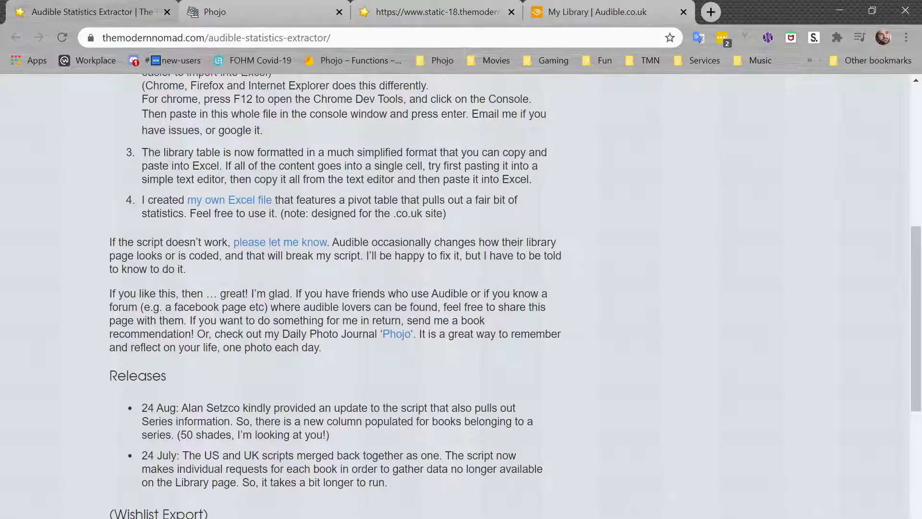